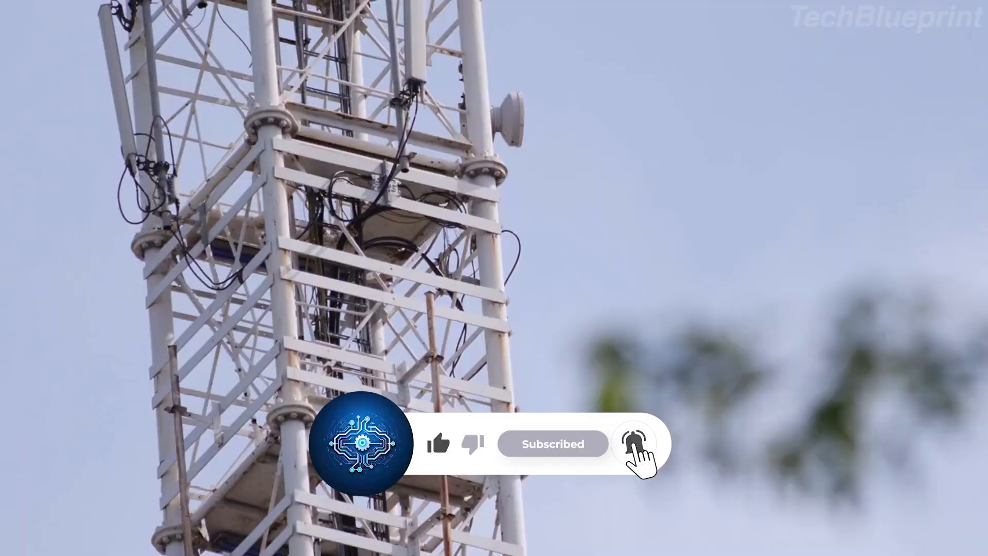
{"action": "left_click", "coordinate": [634, 443]}
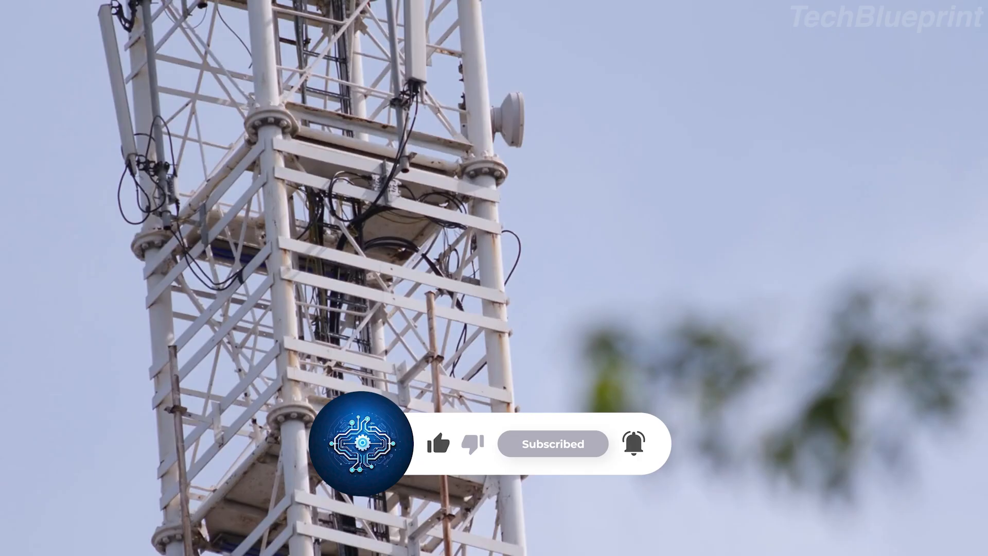